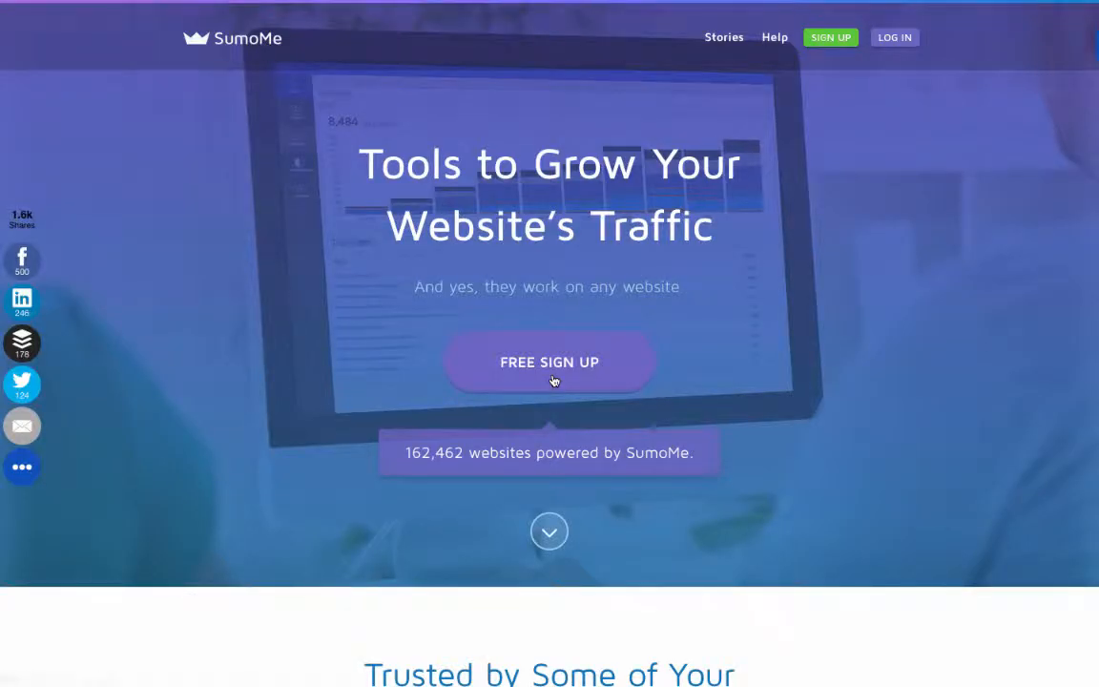
left_click(549, 361)
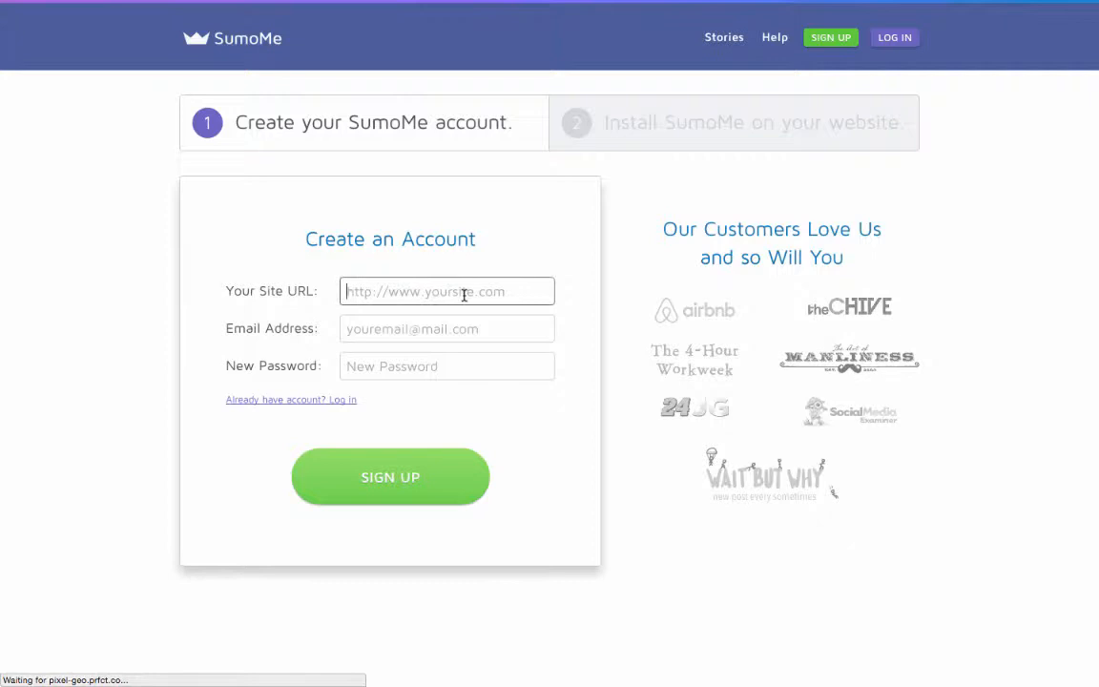
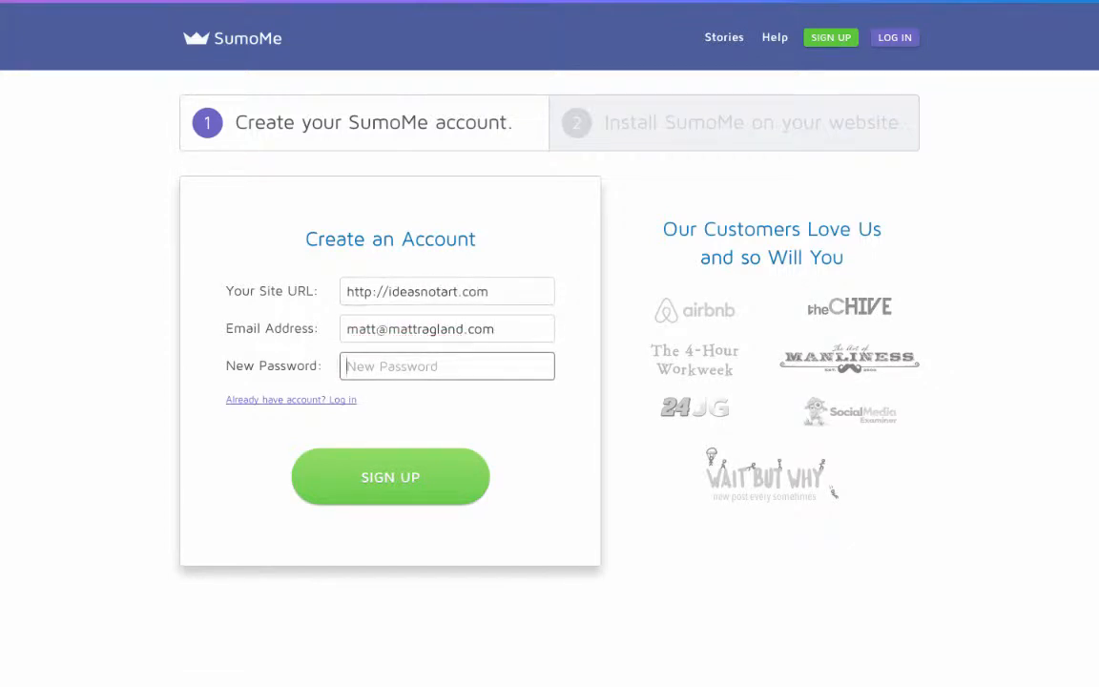
left_click(390, 477)
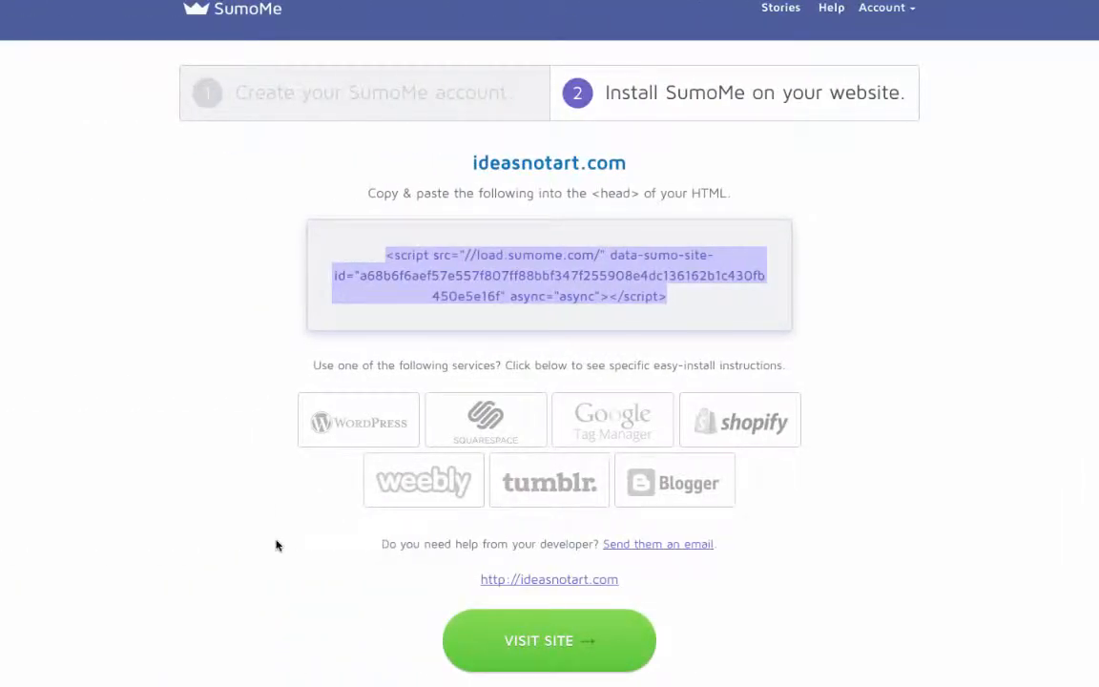
mouse_move(320, 470)
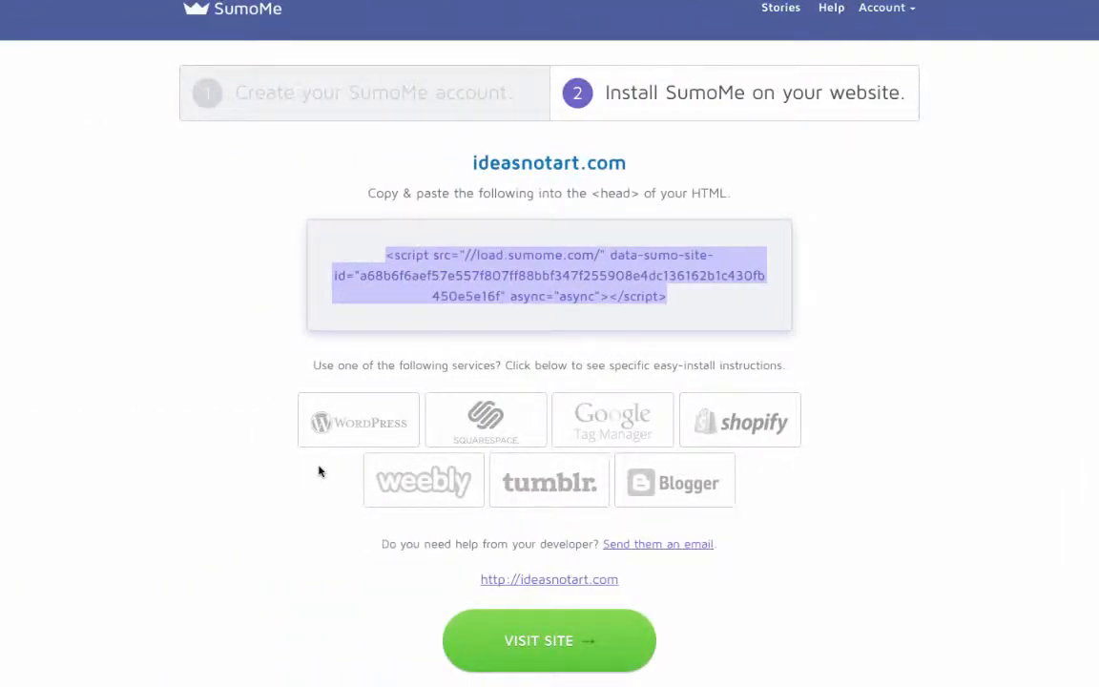
mouse_move(491, 640)
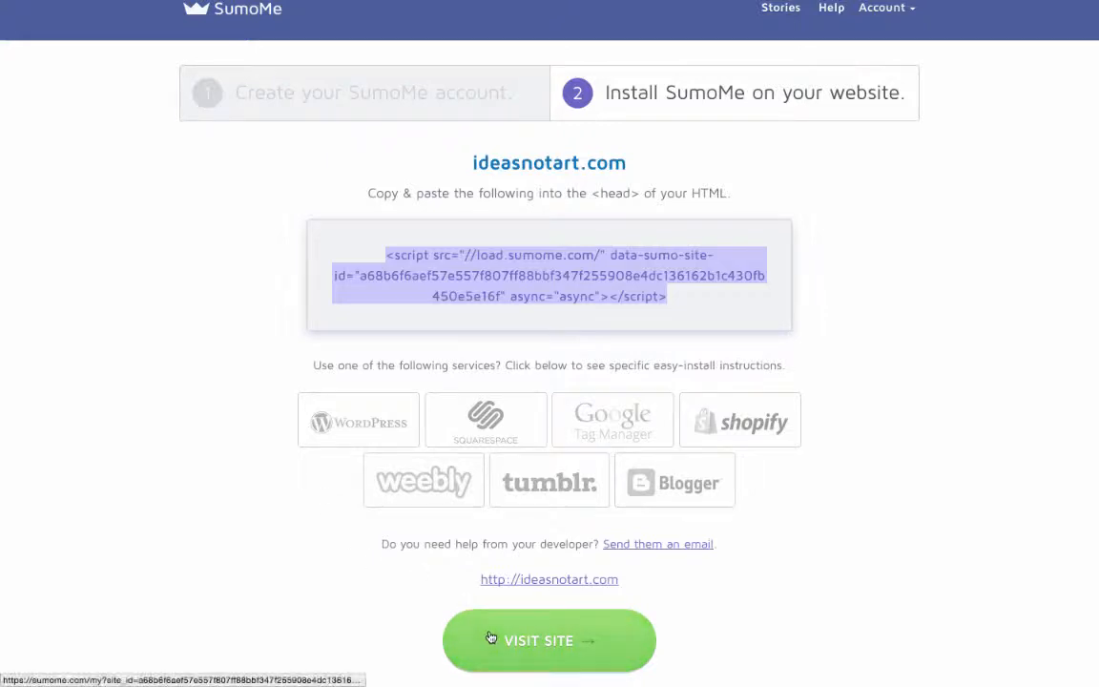
Step: Finish sign-up and proceed to the ideasnotart.com site to manage apps
left_click(548, 640)
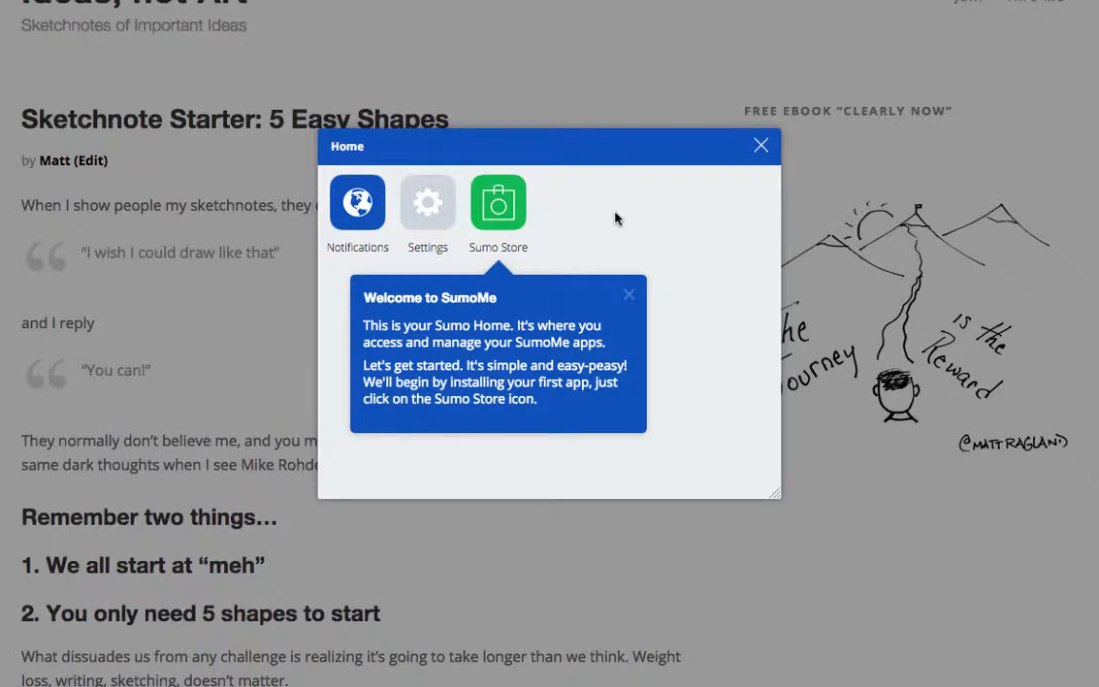
mouse_move(610, 220)
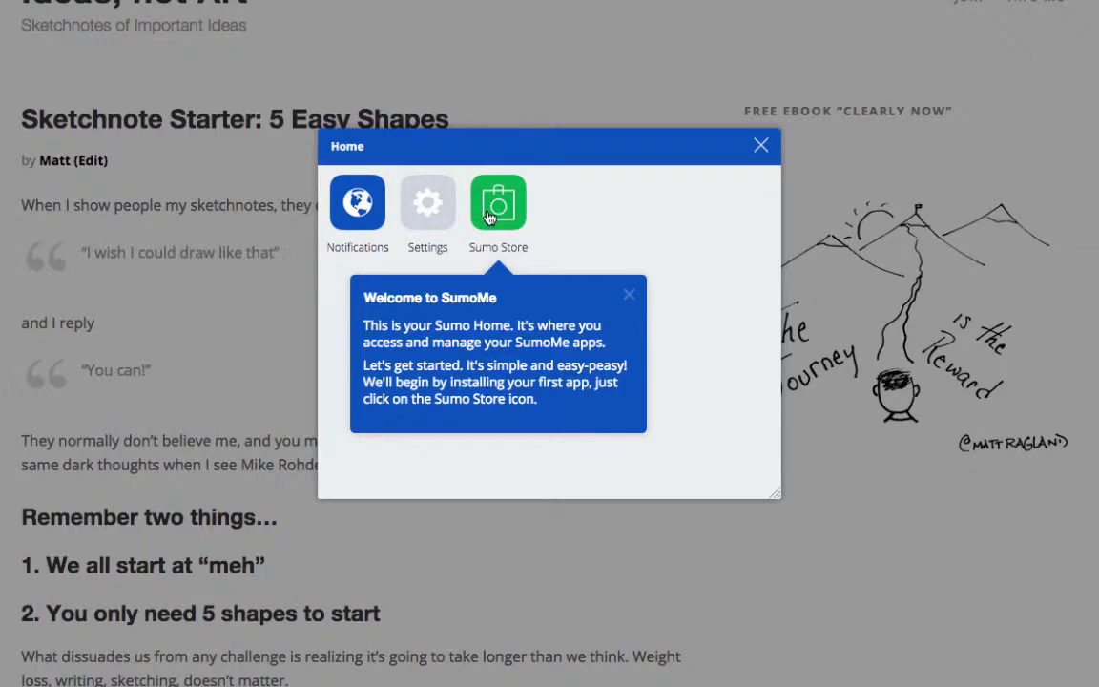
Step: Open the Sumo Store from the site's Home panel
left_click(497, 203)
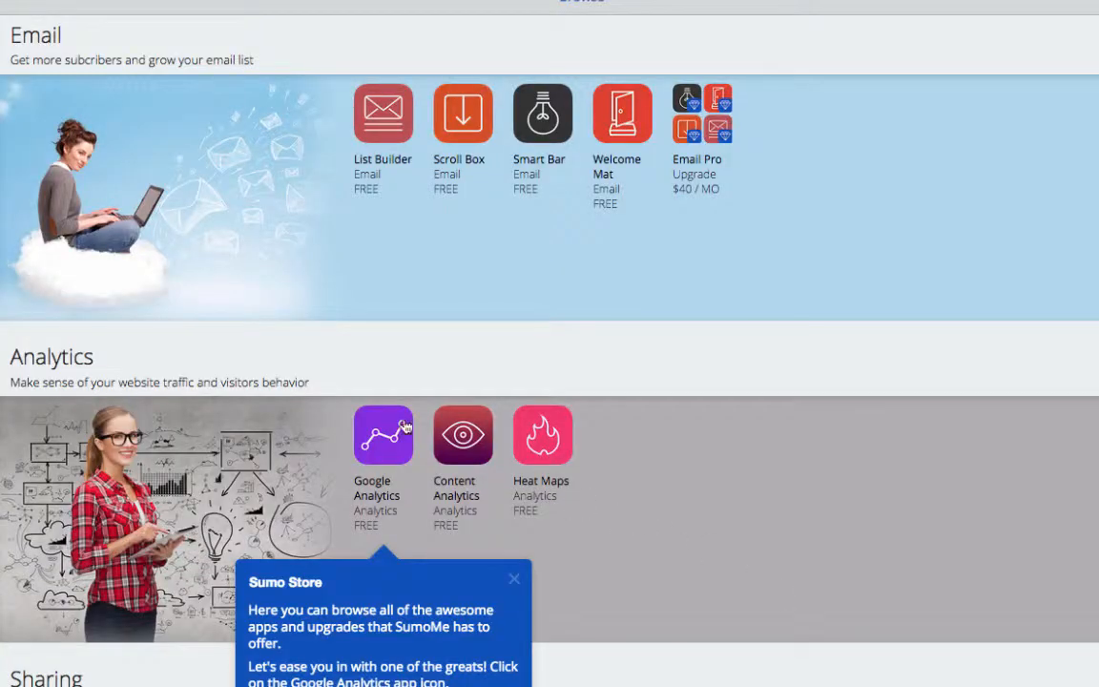
Step: Install the free Google Analytics app, then return to the Sumo Store
left_click(382, 434)
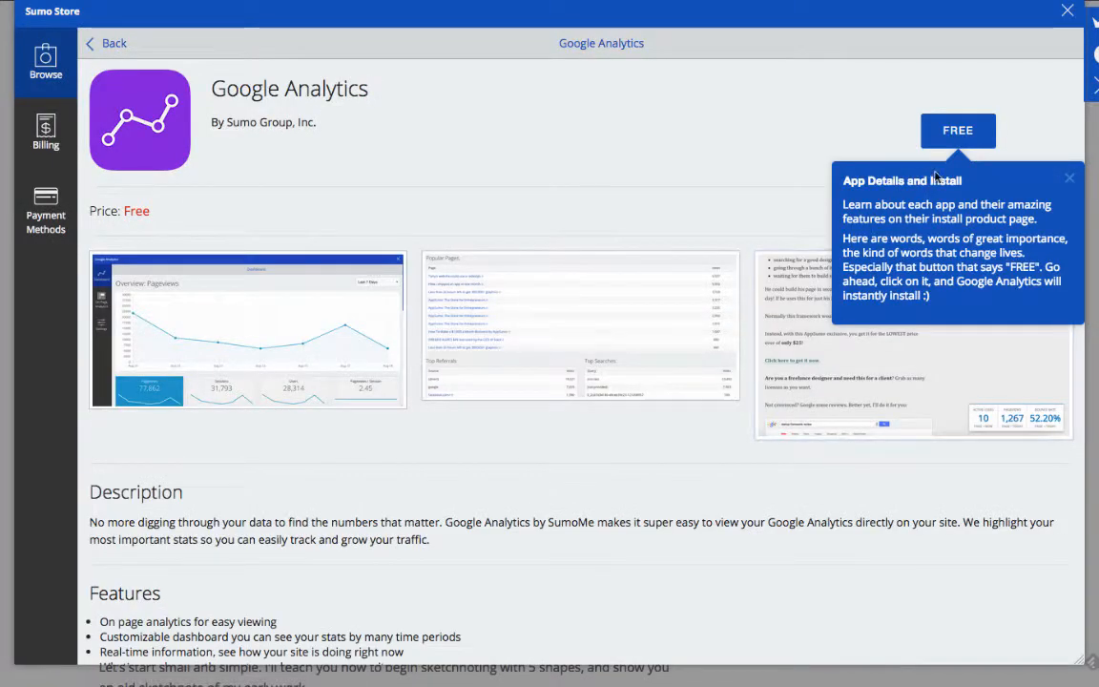
left_click(957, 130)
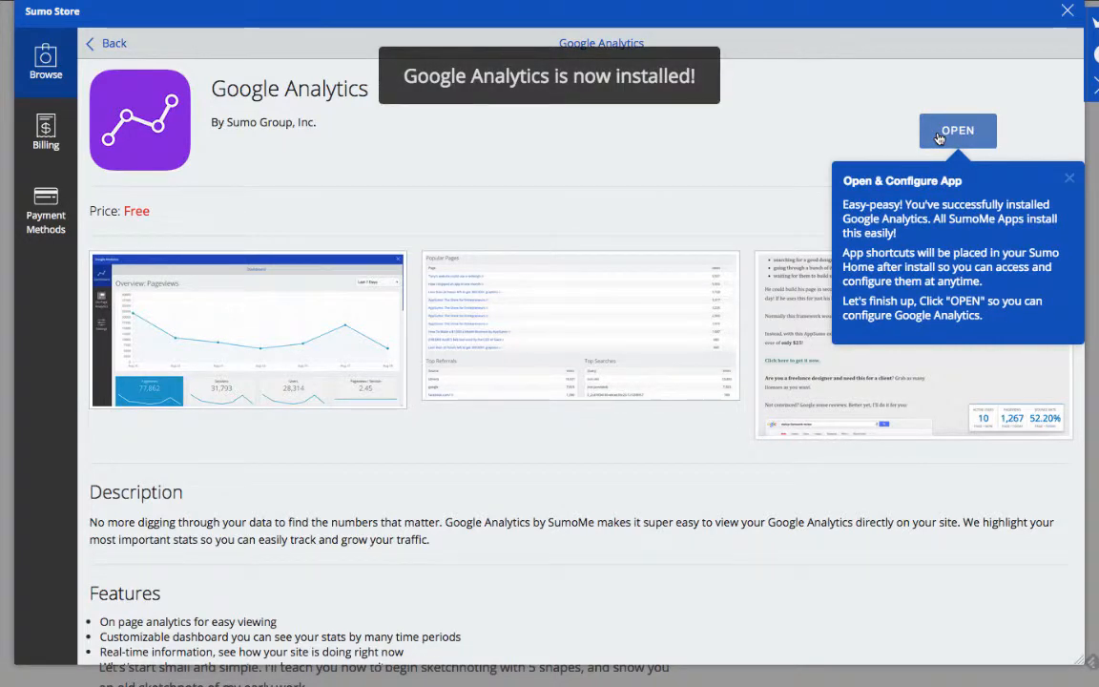
left_click(956, 131)
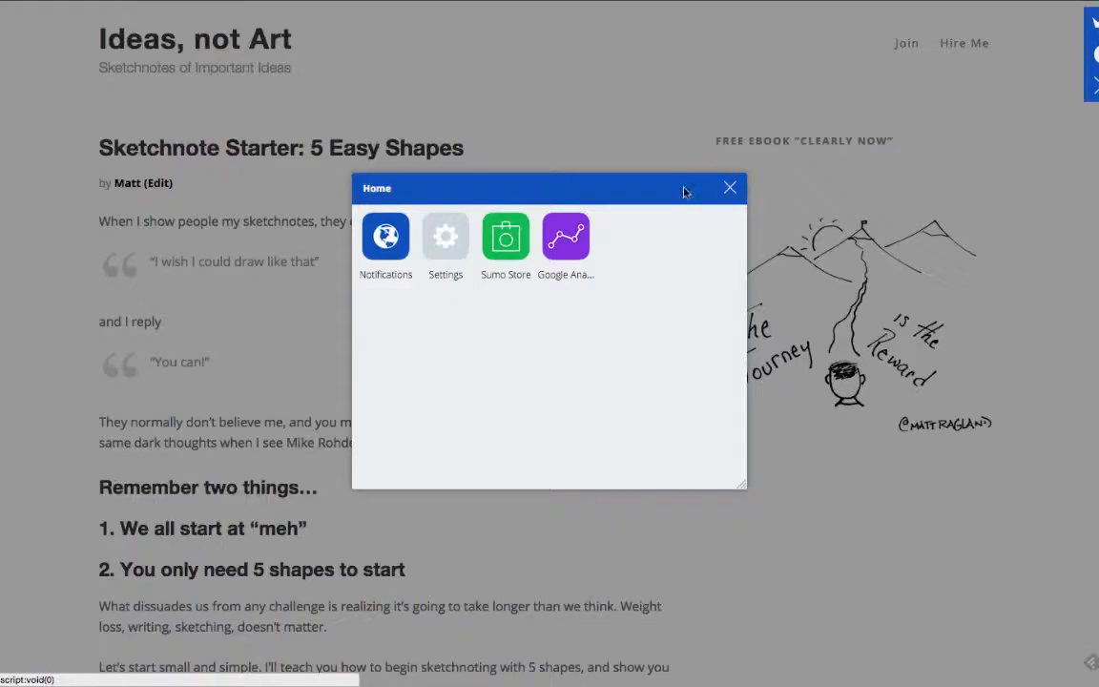
left_click(505, 236)
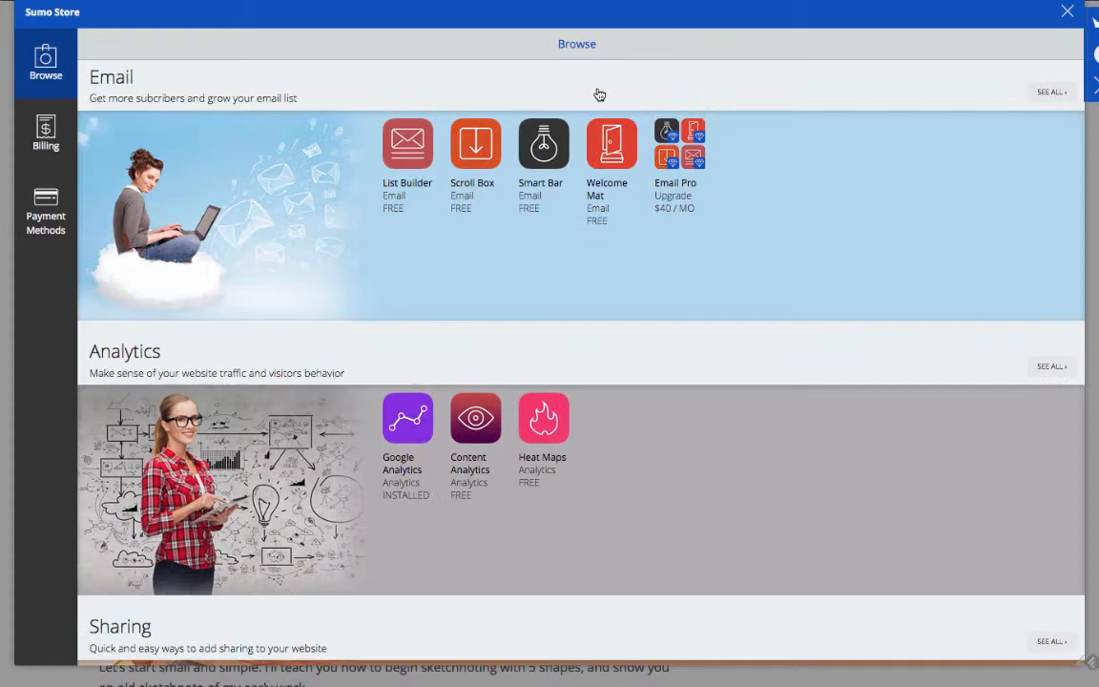
Step: Install the free Welcome Mat app and go back to browsing the store
left_click(610, 143)
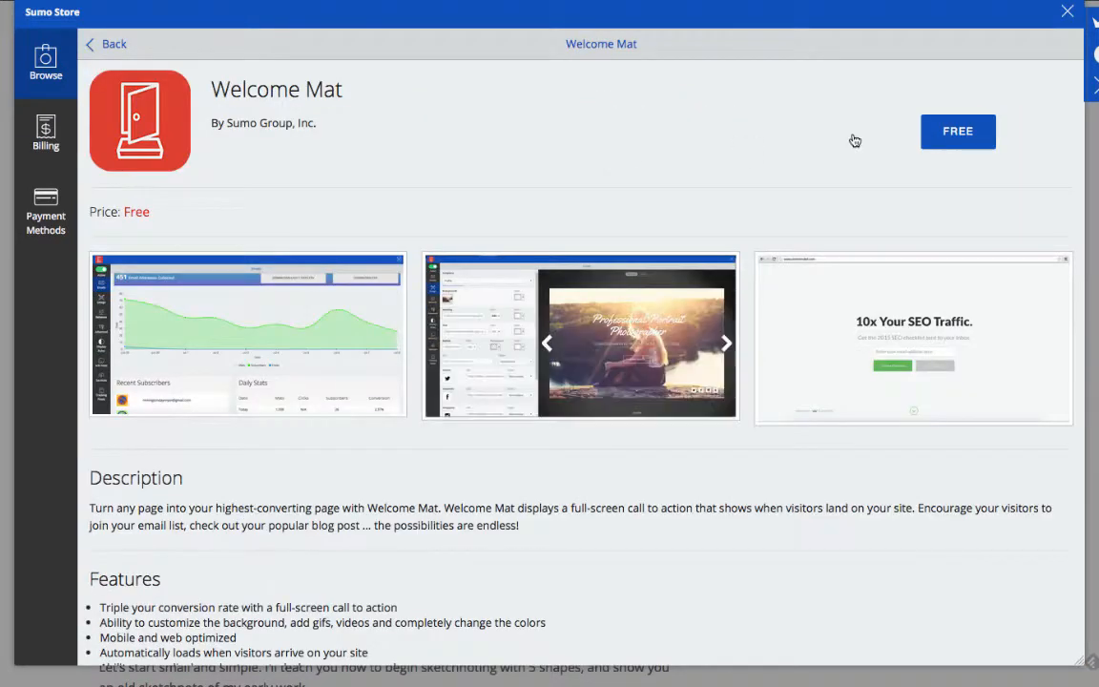
left_click(956, 131)
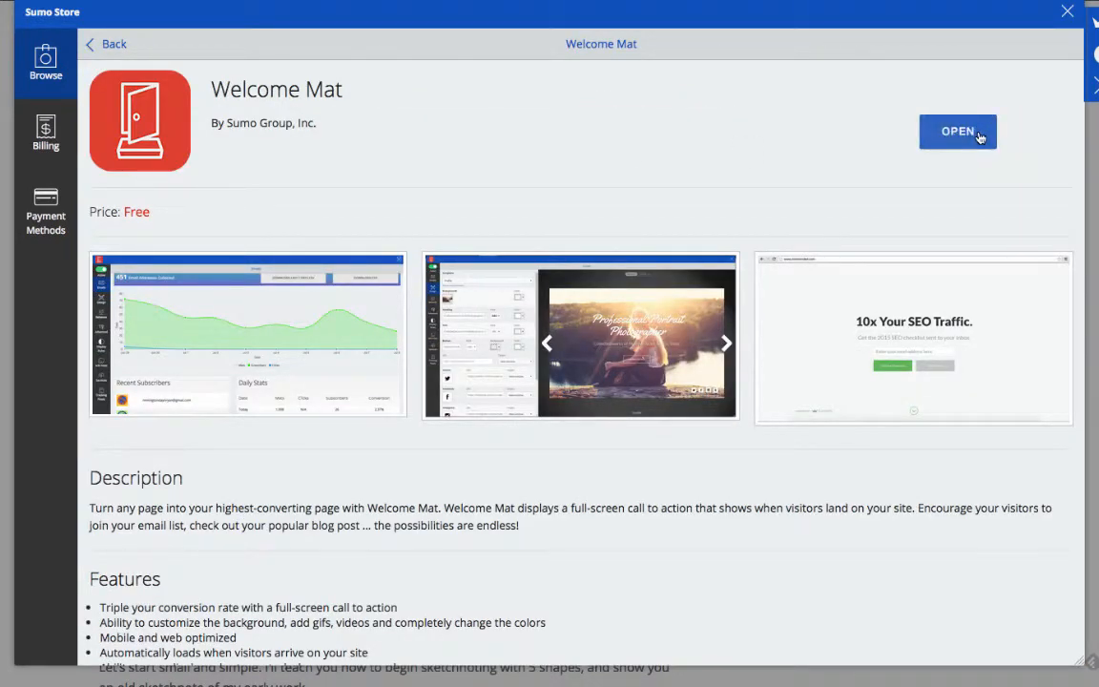
left_click(956, 130)
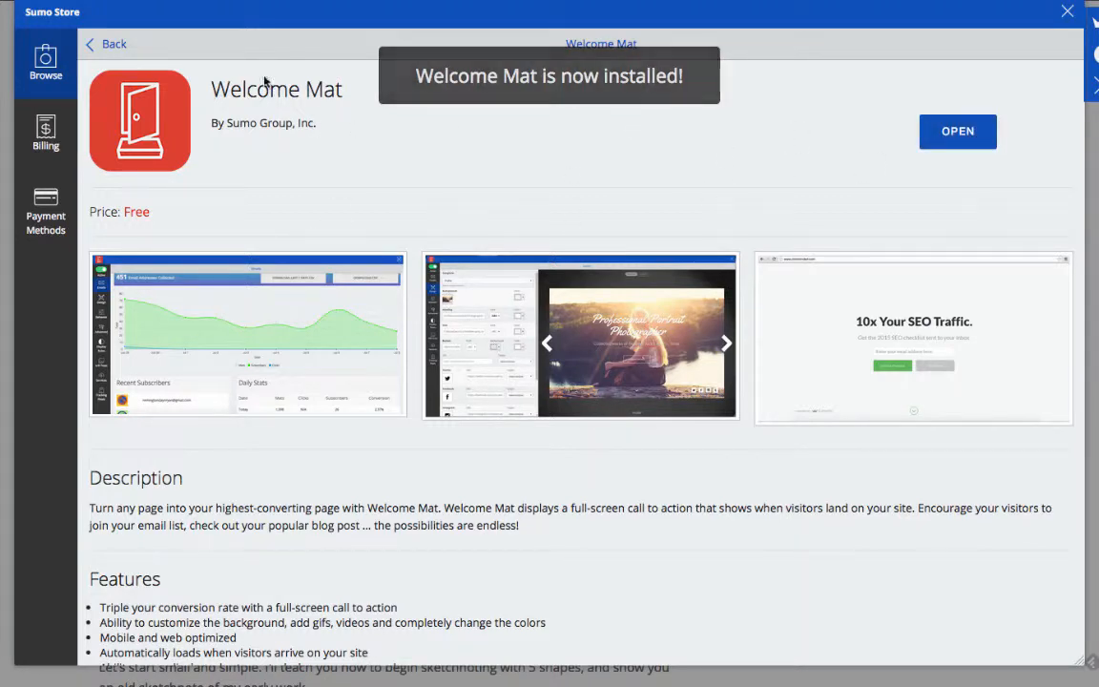
left_click(105, 44)
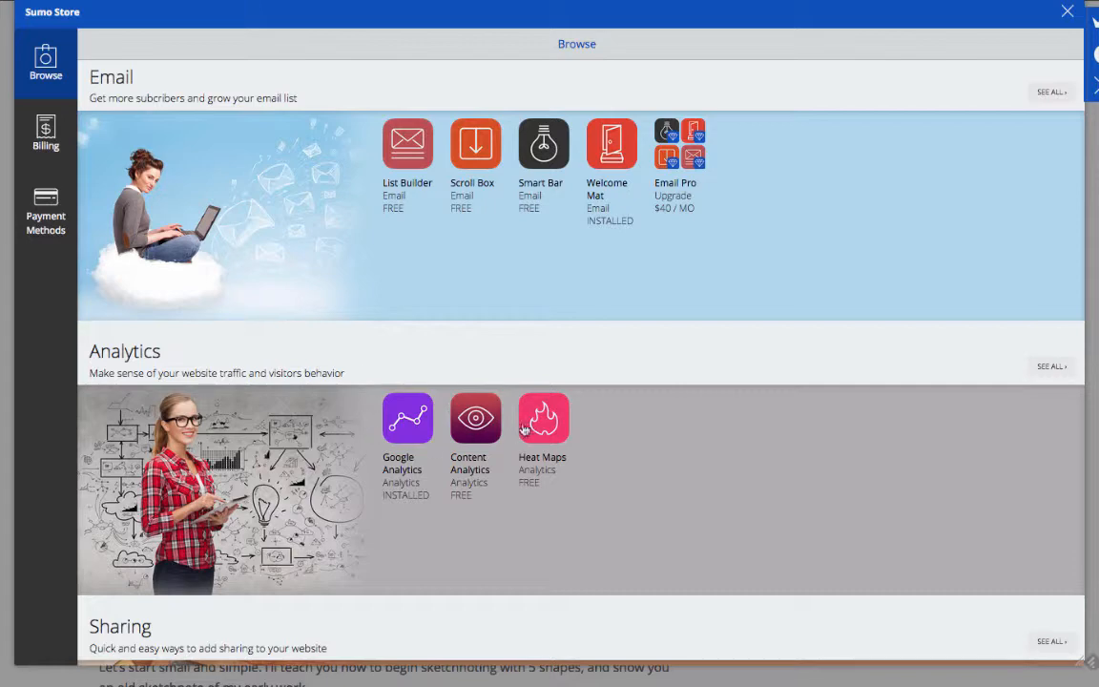
mouse_move(1021, 309)
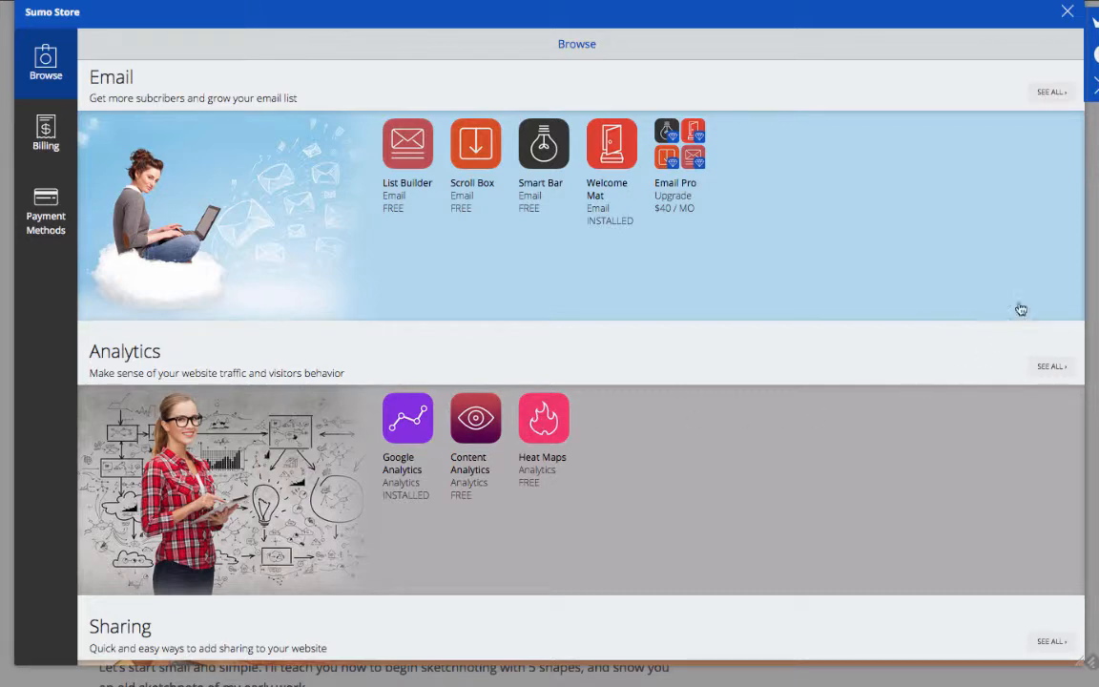